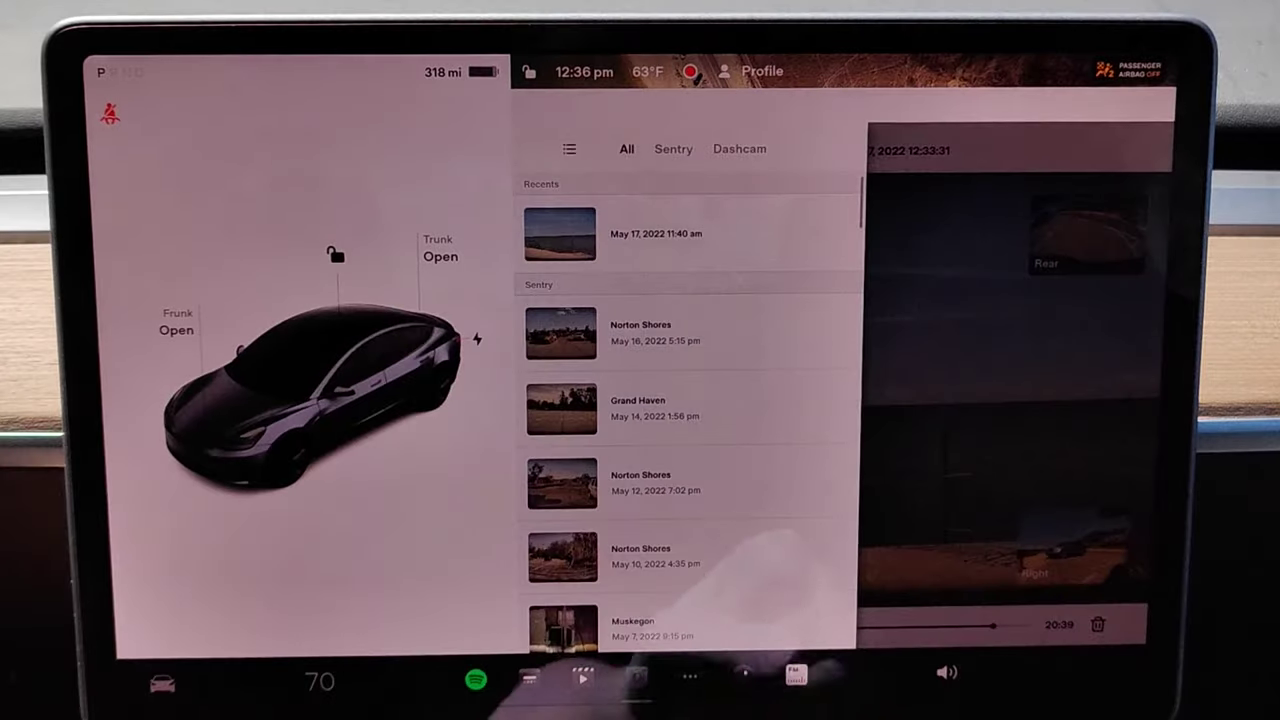
# - Scroll the clip list and open the May 4, 2022 Sentry recording
pyautogui.scroll(-3)
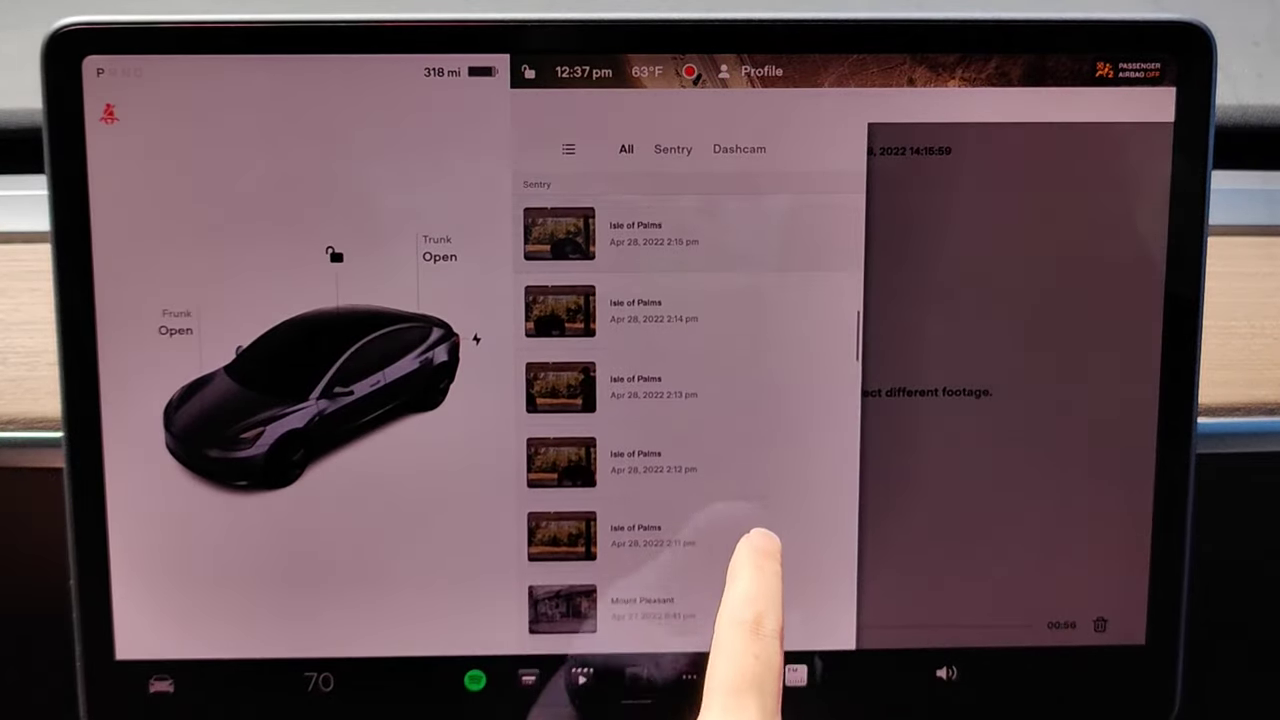
pyautogui.scroll(-3)
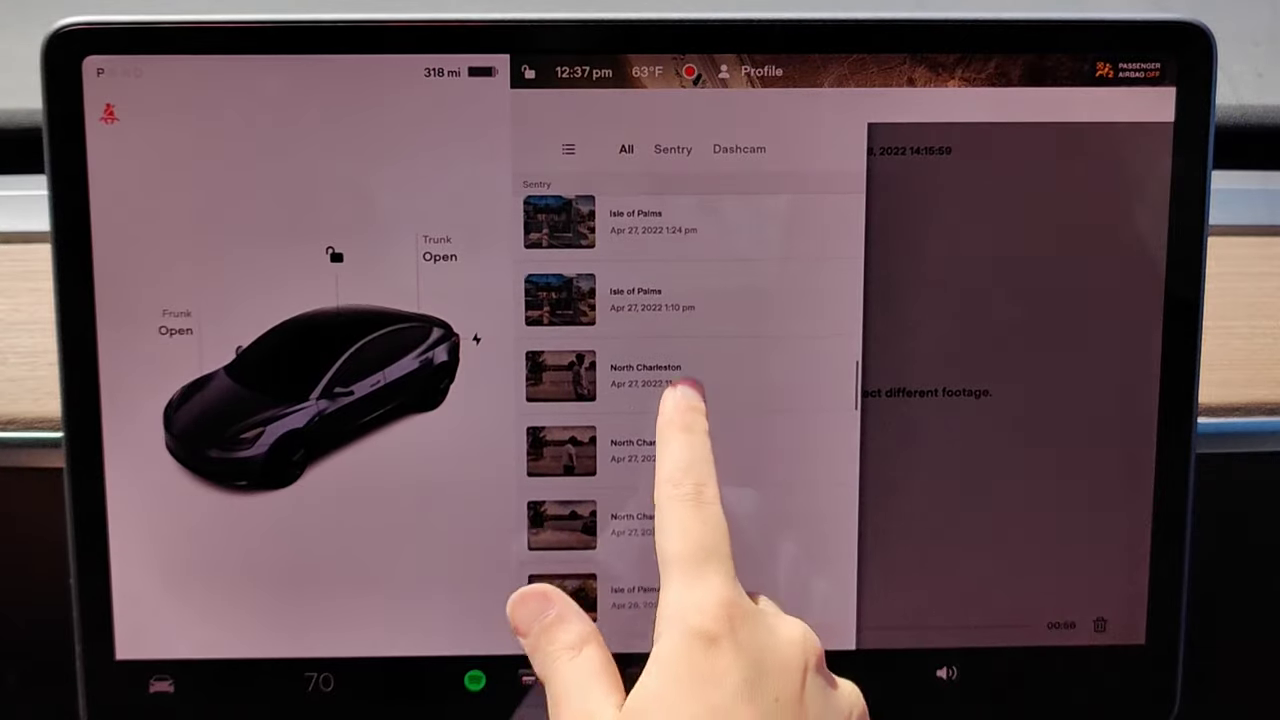
pyautogui.scroll(-3)
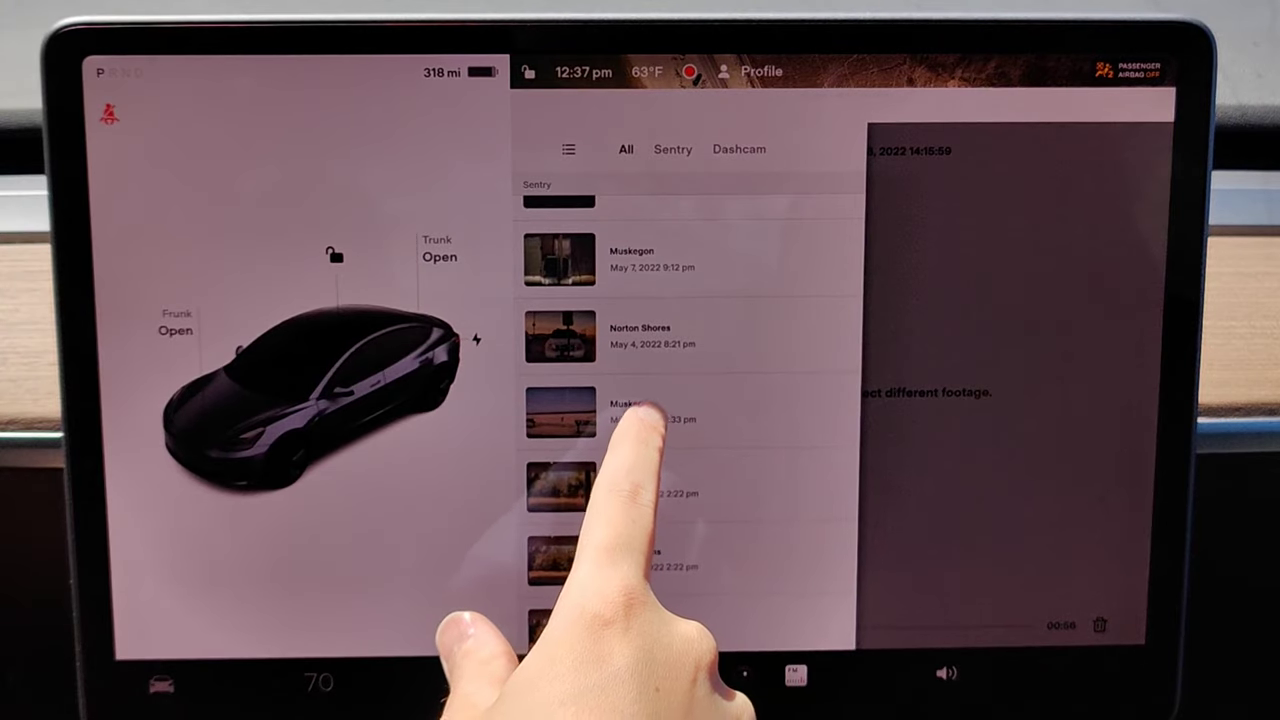
pyautogui.click(560, 412)
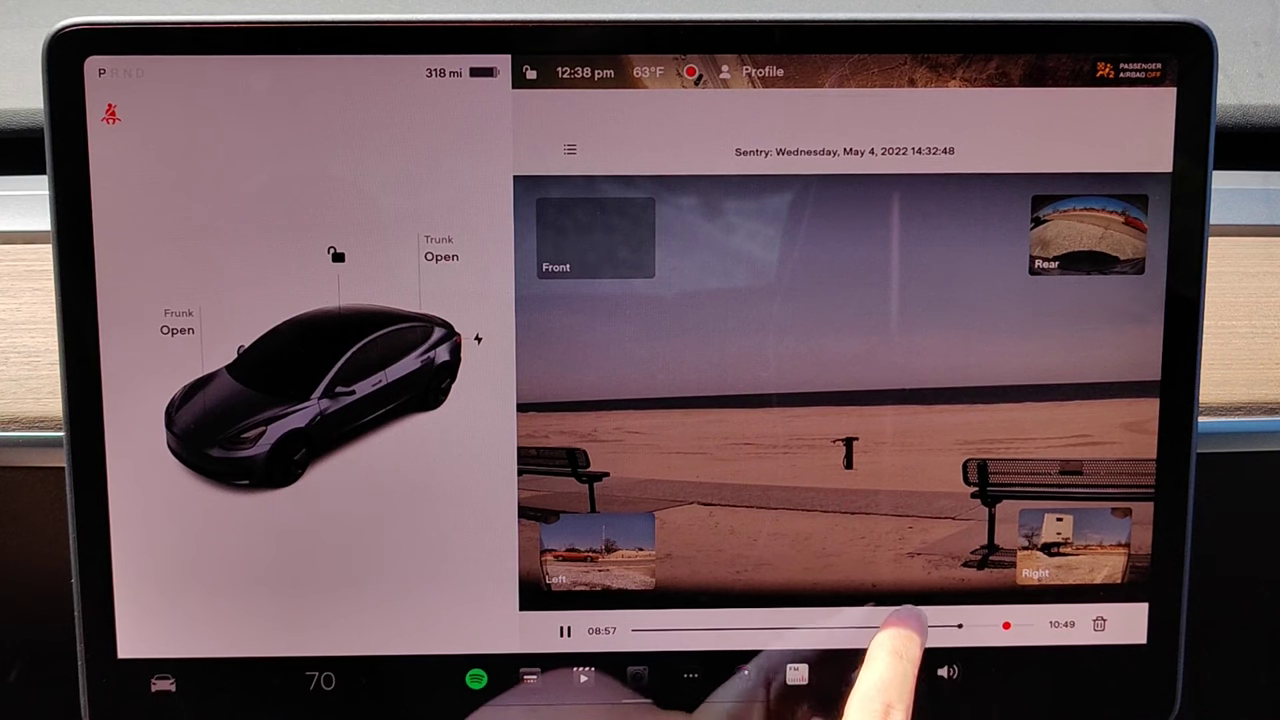
# - Rewind the footage to about 01:58 on the timeline and pause playback
pyautogui.moveTo(940, 630); pyautogui.dragTo(632, 630)
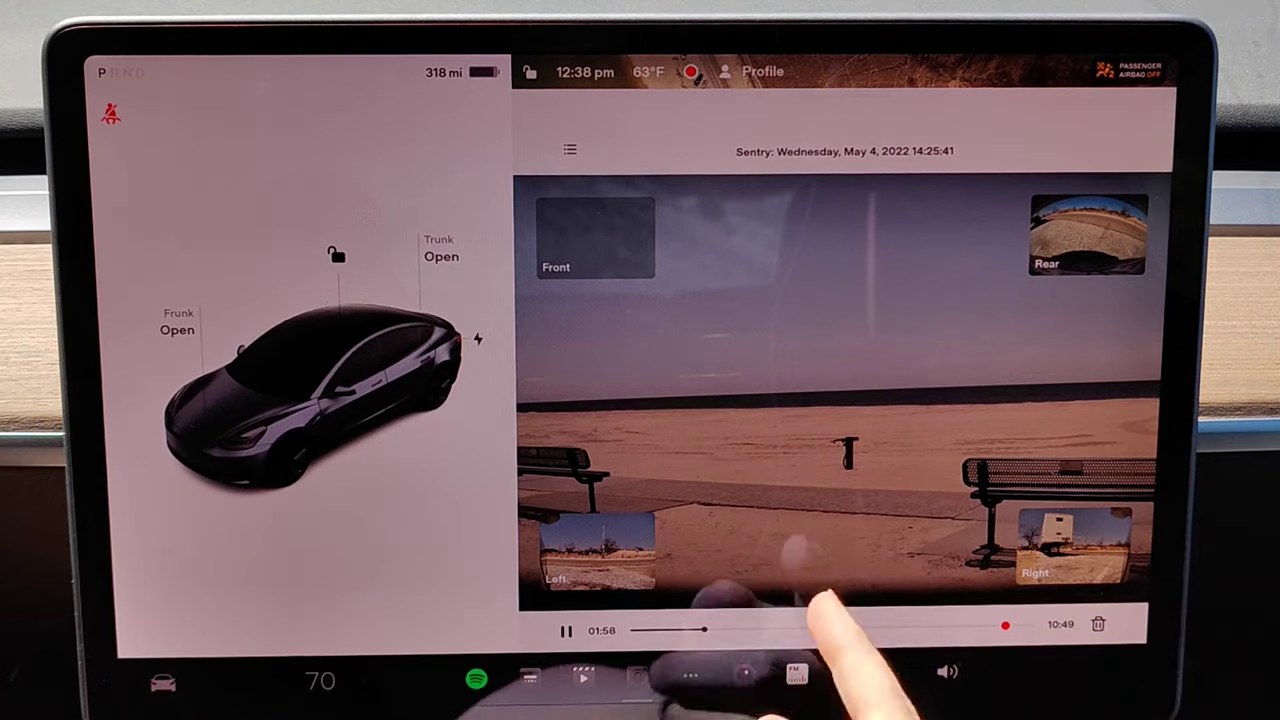
pyautogui.click(564, 630)
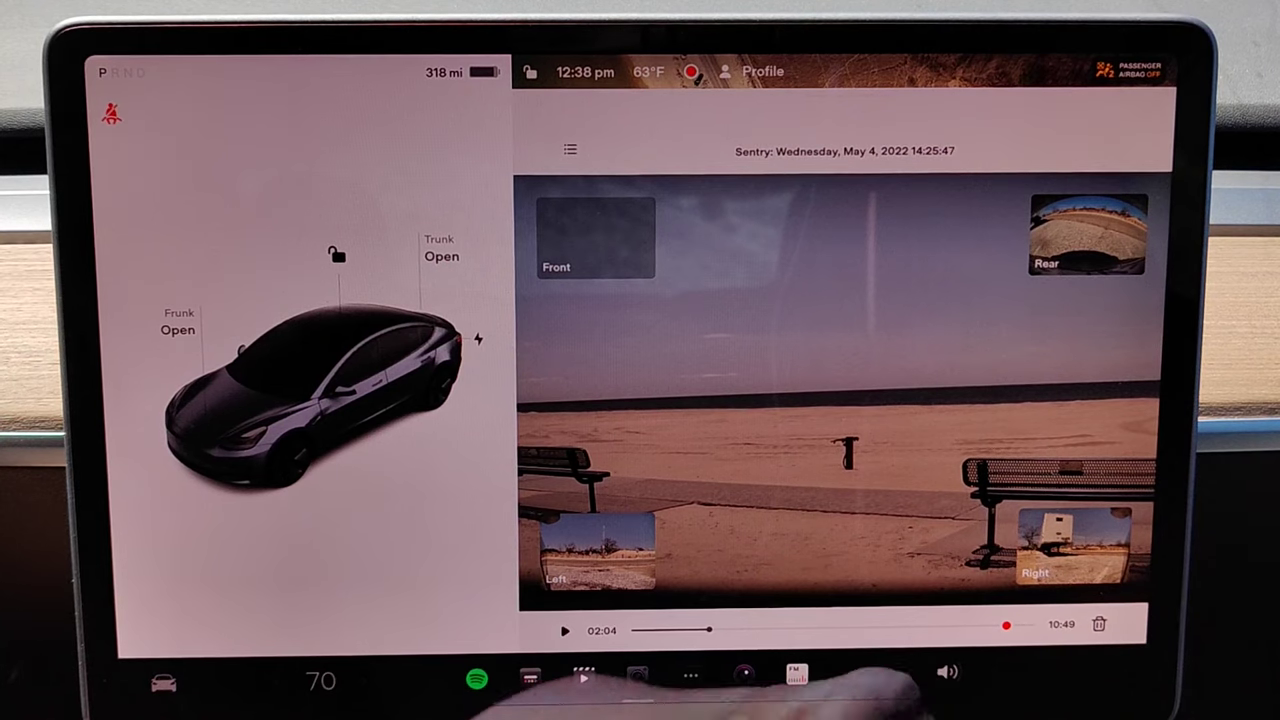